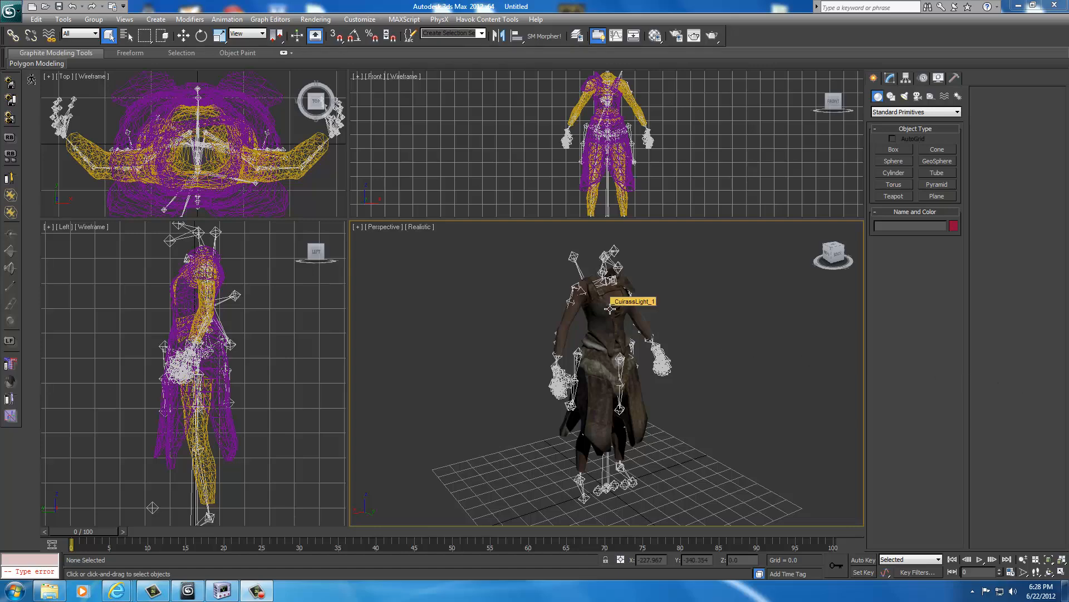
mouse_move(734, 297)
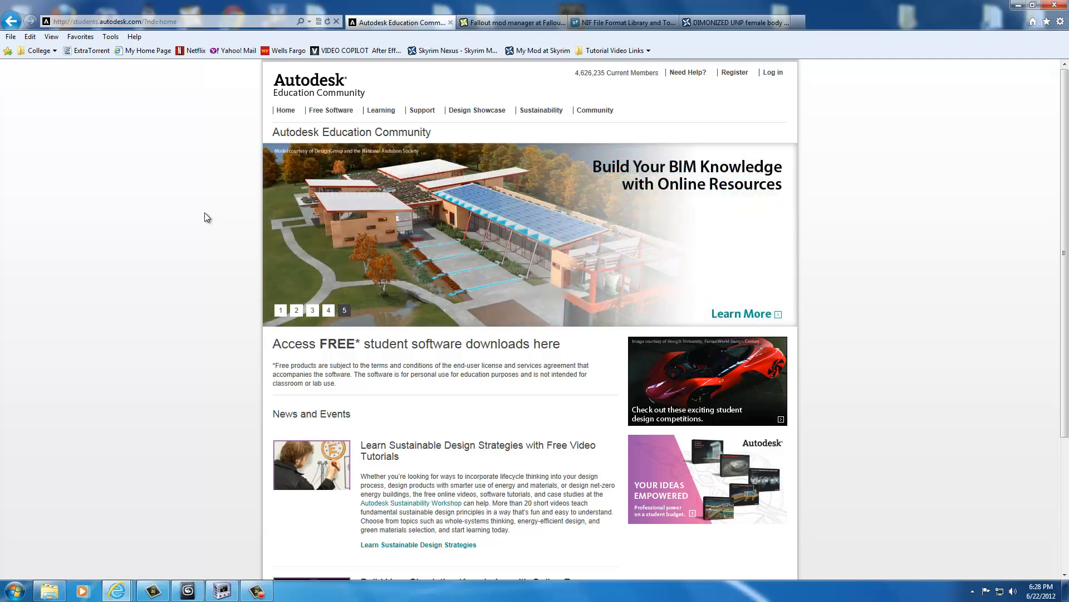
mouse_move(204, 202)
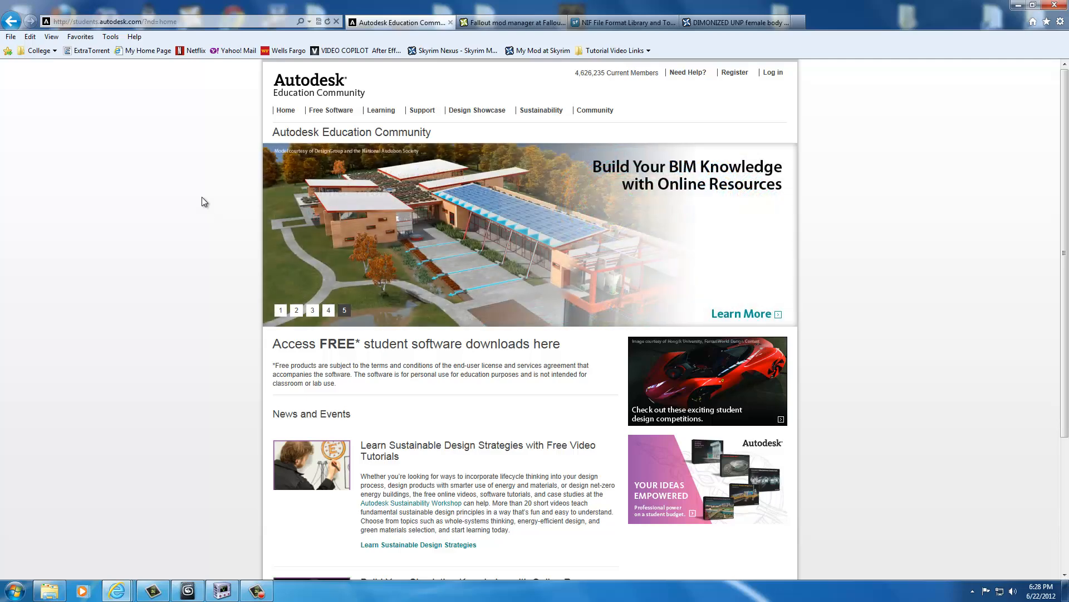
Open the Autodesk Education Community free software download center and scroll to the Product Catalog
left_click(111, 21)
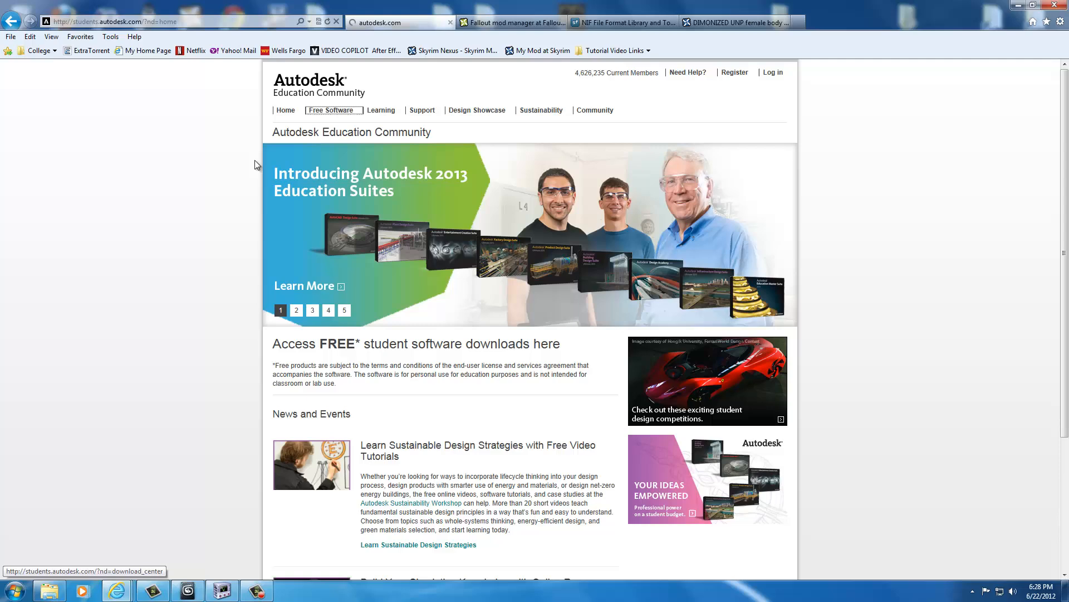
left_click(297, 310)
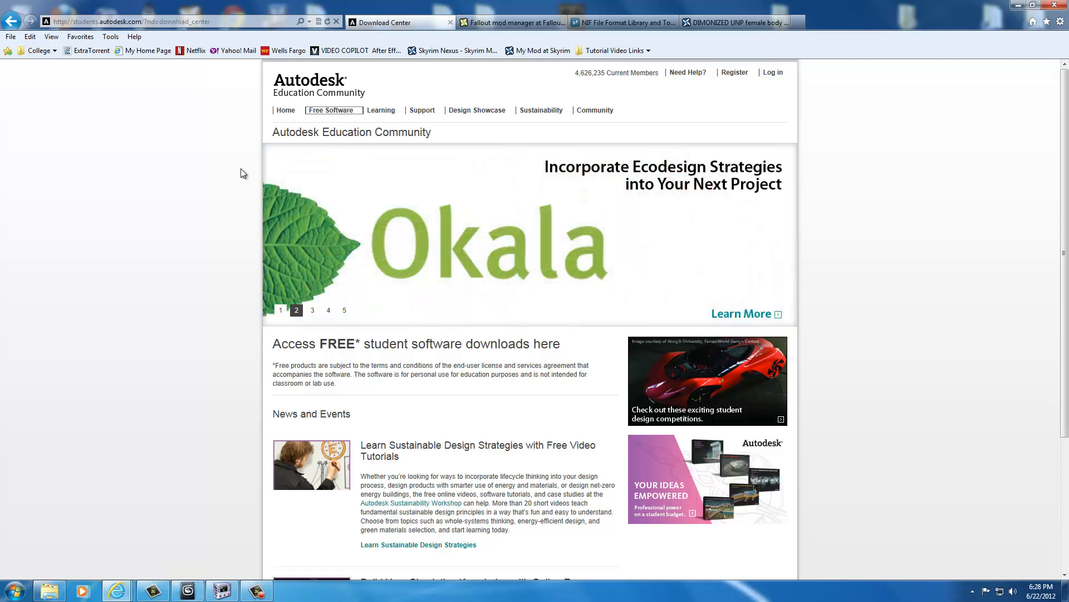
scroll("down", 3)
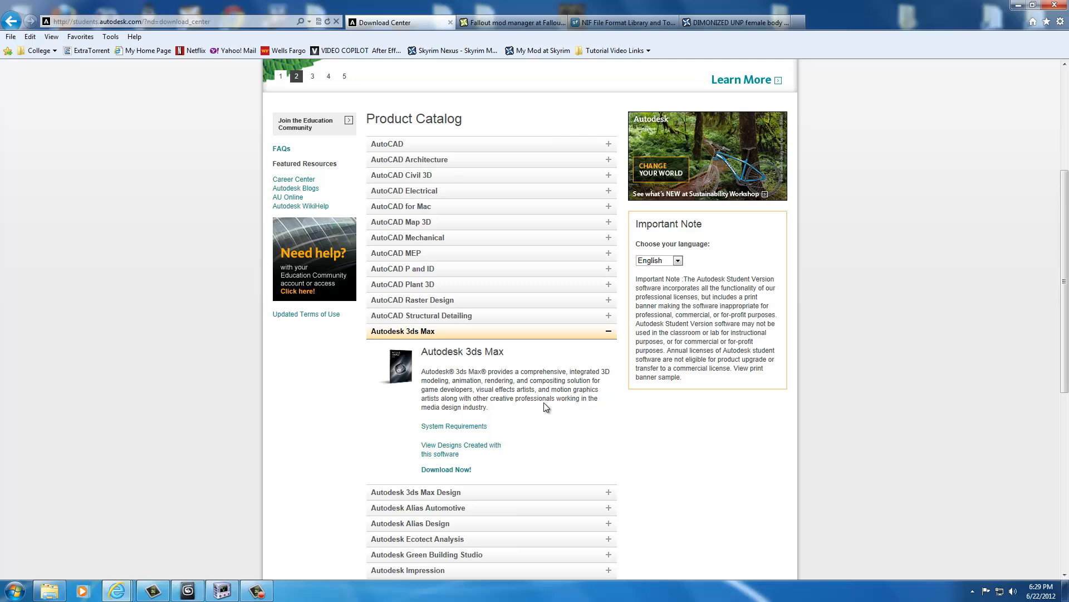
View the Autodesk 3ds Max entry, check Tutorial Video Links, then go to Fallout Mod Manager
left_click(312, 76)
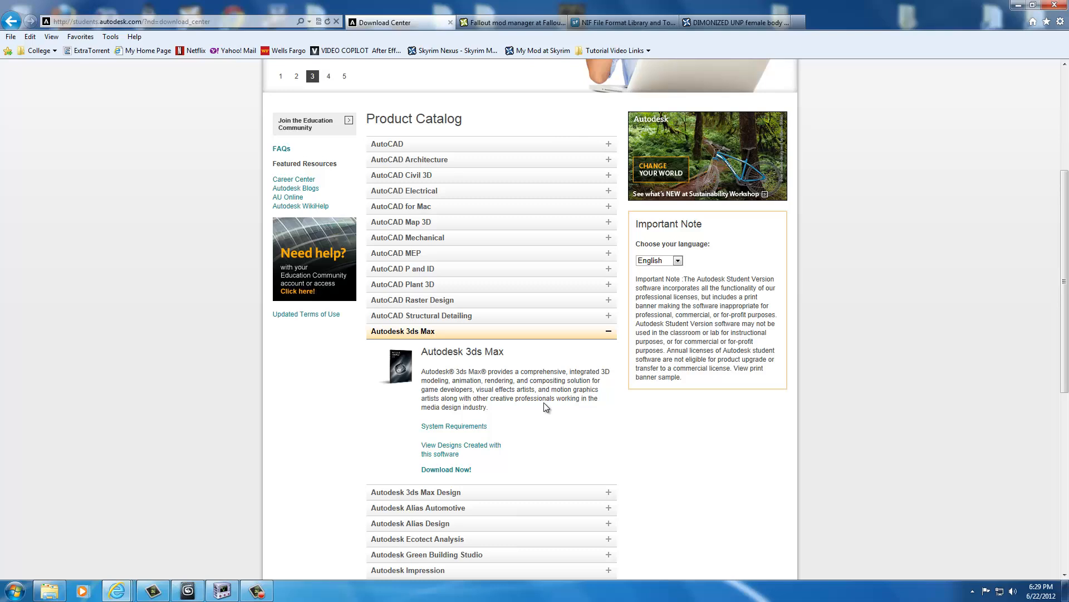
left_click(328, 75)
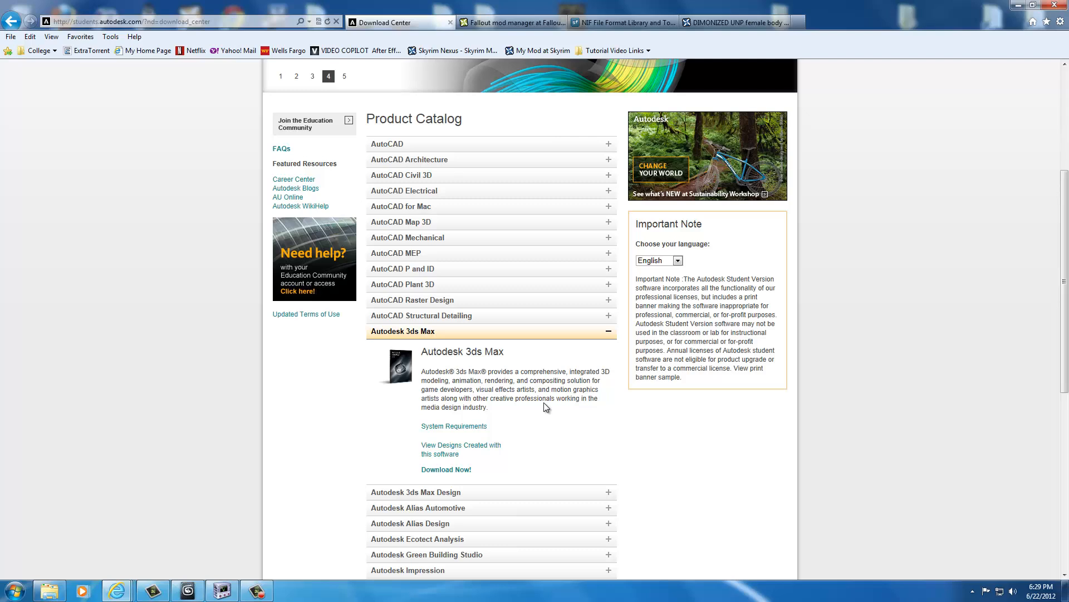
left_click(344, 76)
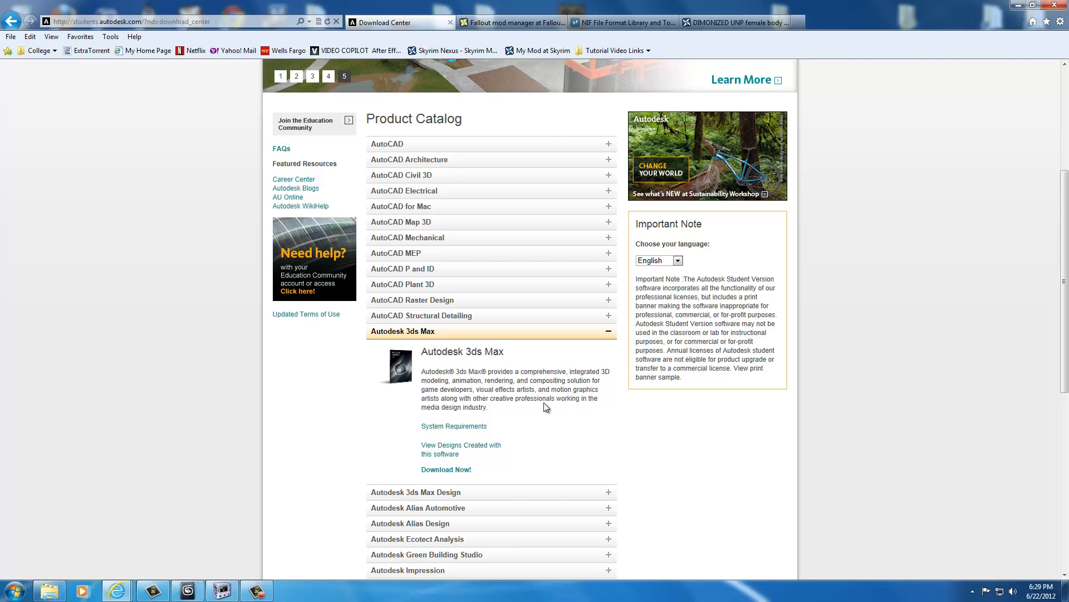
mouse_move(511, 373)
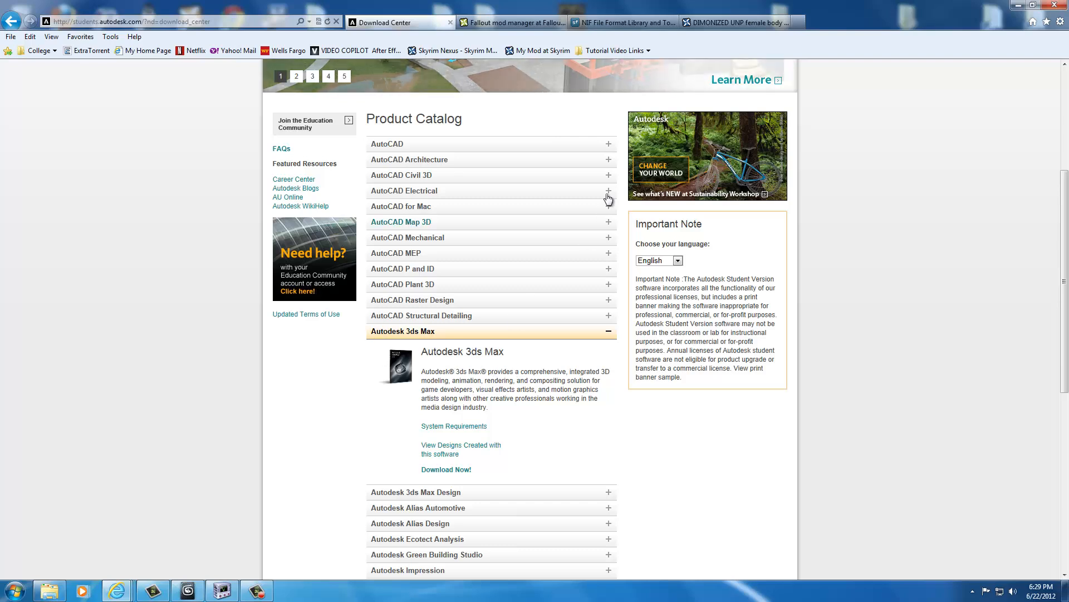
left_click(617, 50)
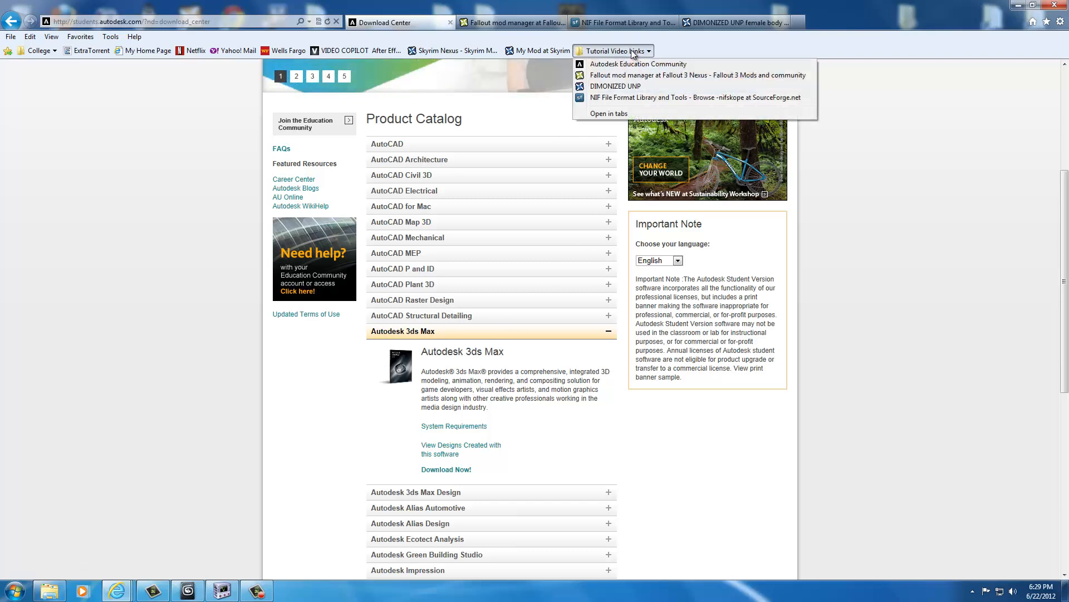
mouse_move(534, 46)
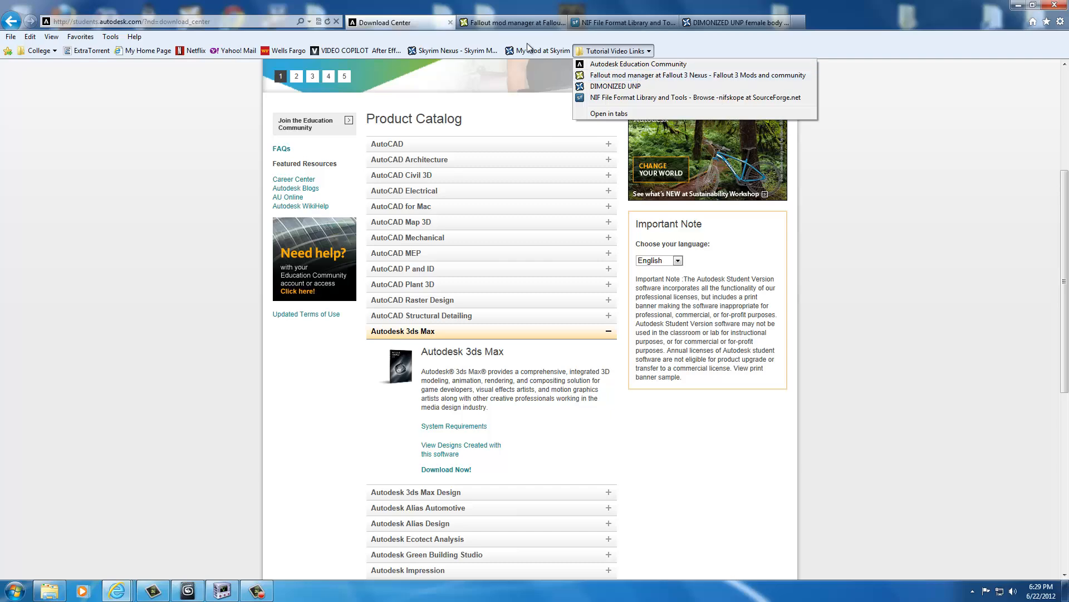
left_click(512, 22)
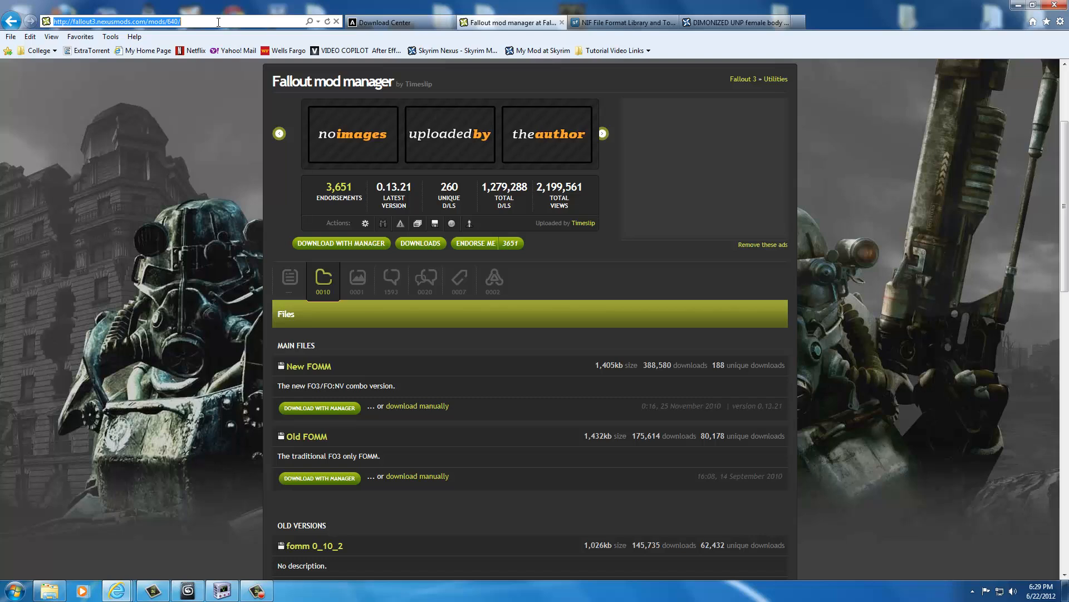
mouse_move(202, 229)
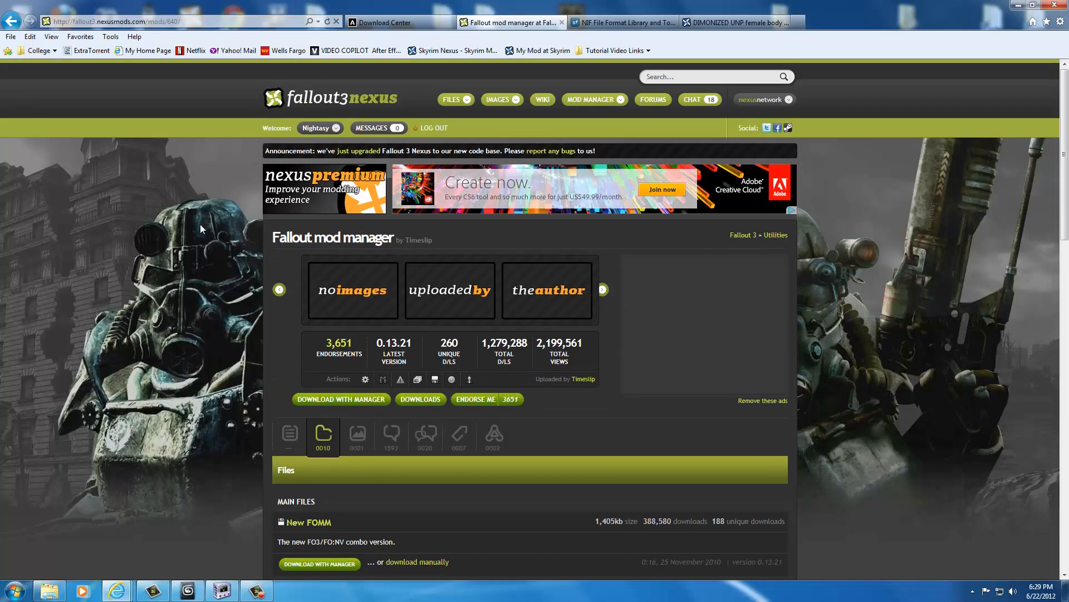
Scroll the Nexus Fallout Mod Manager page to the New FOMM and Old FOMM downloads
scroll("down", 3)
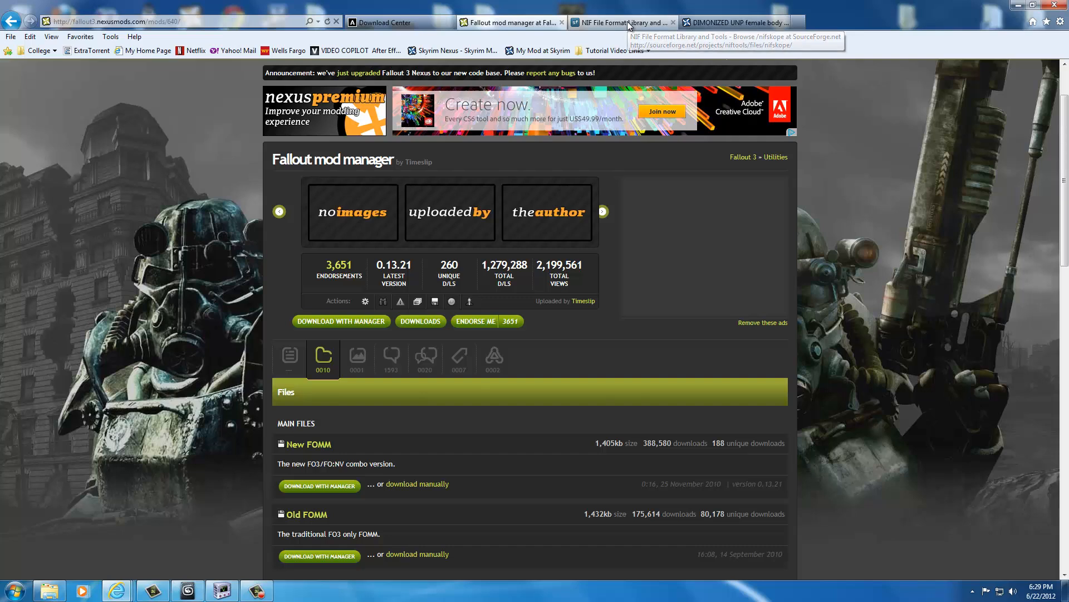
mouse_move(630, 23)
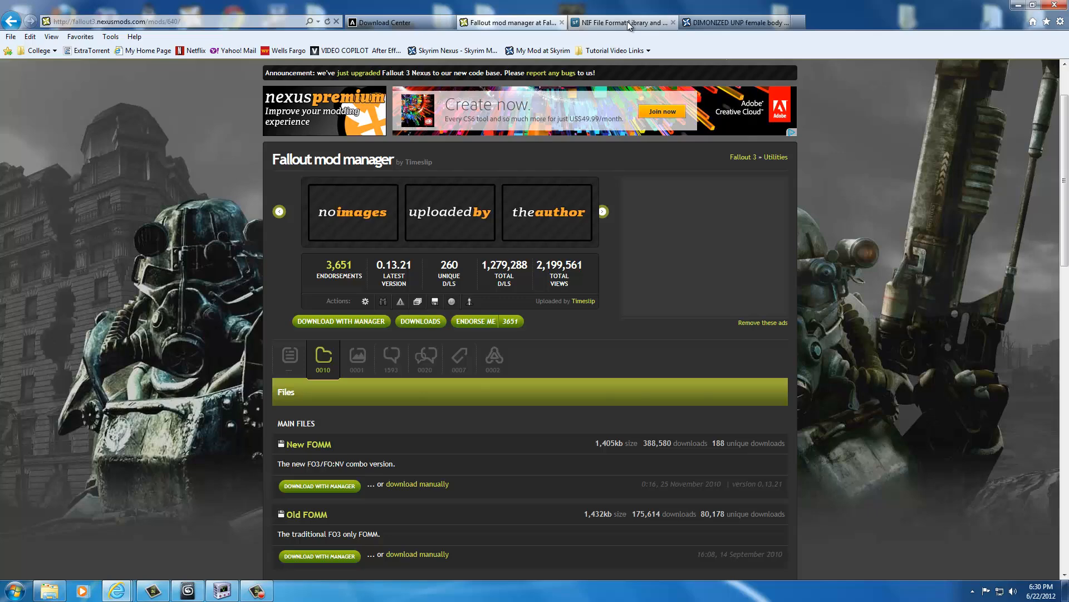
left_click(626, 22)
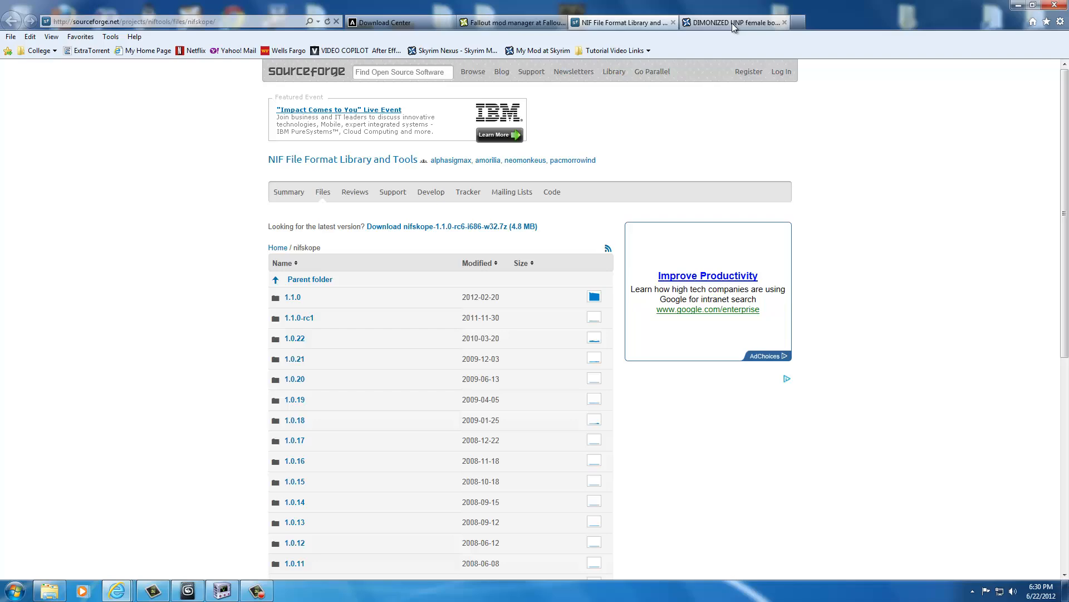
Glance at the DIMONIZED UNP tab, return to the NifSkope files page, and select its URL
left_click(733, 22)
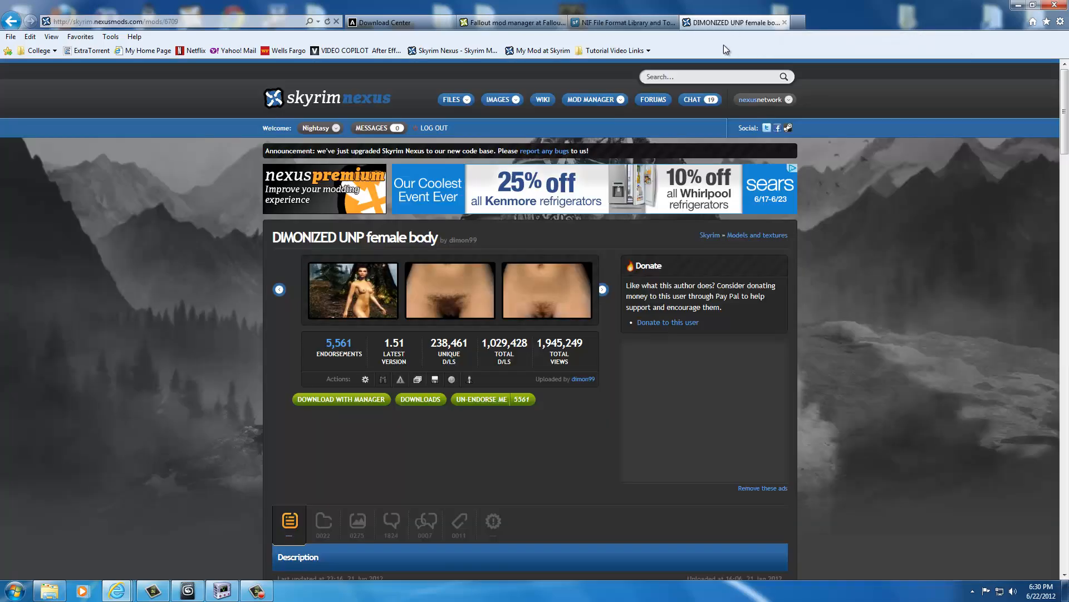
mouse_move(194, 303)
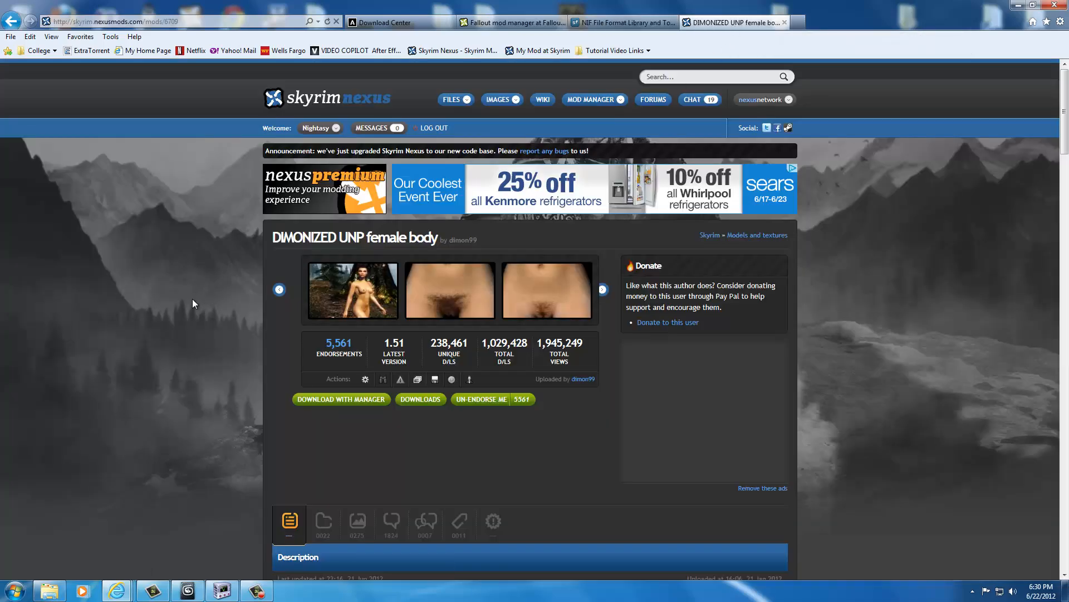
left_click(623, 22)
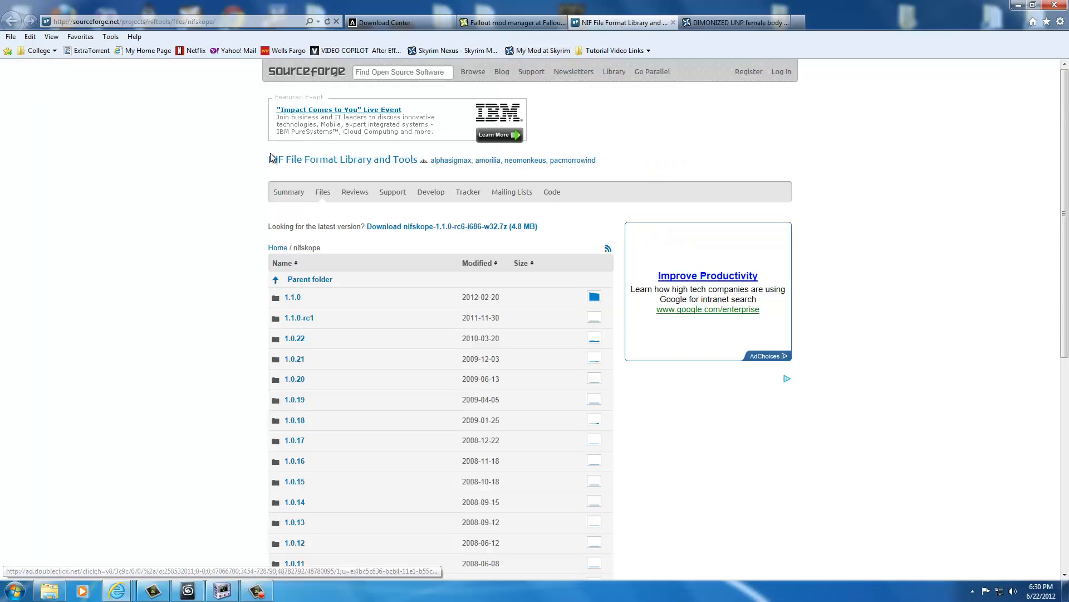
left_click(167, 22)
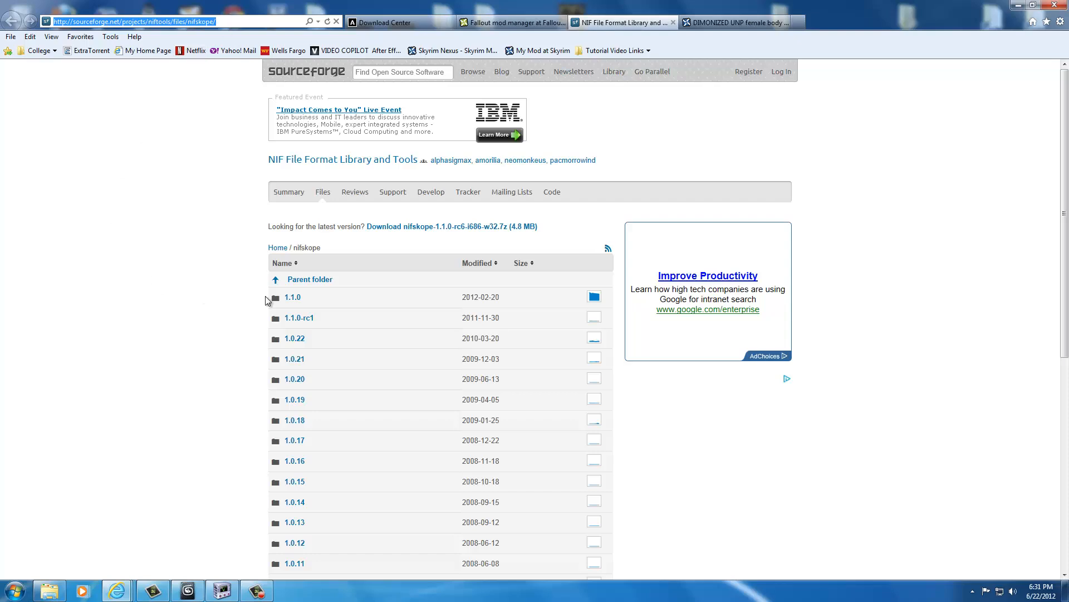
mouse_move(293, 300)
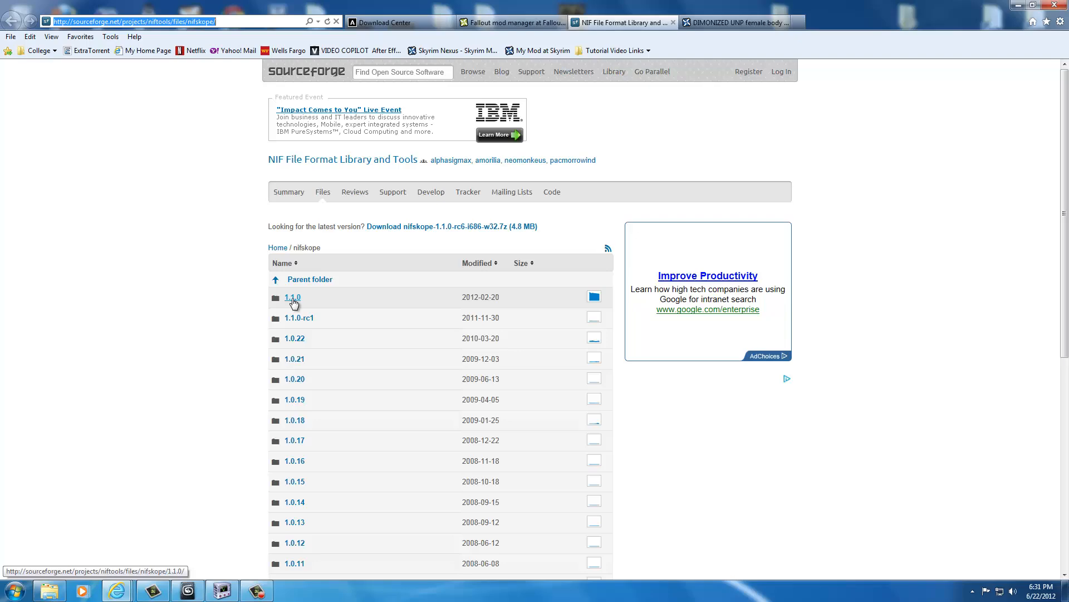
mouse_move(436, 280)
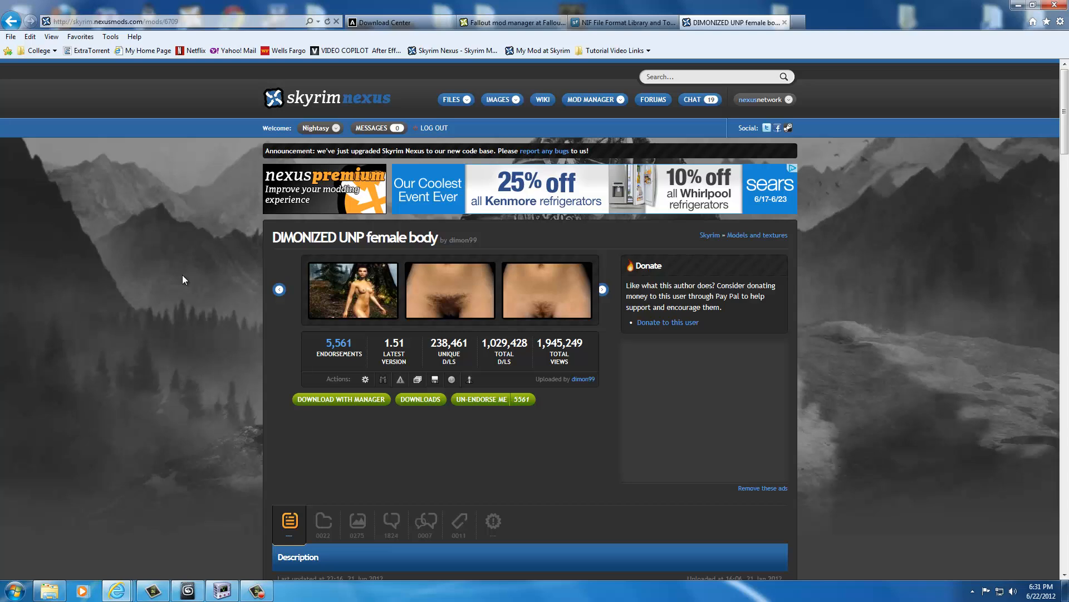
mouse_move(177, 280)
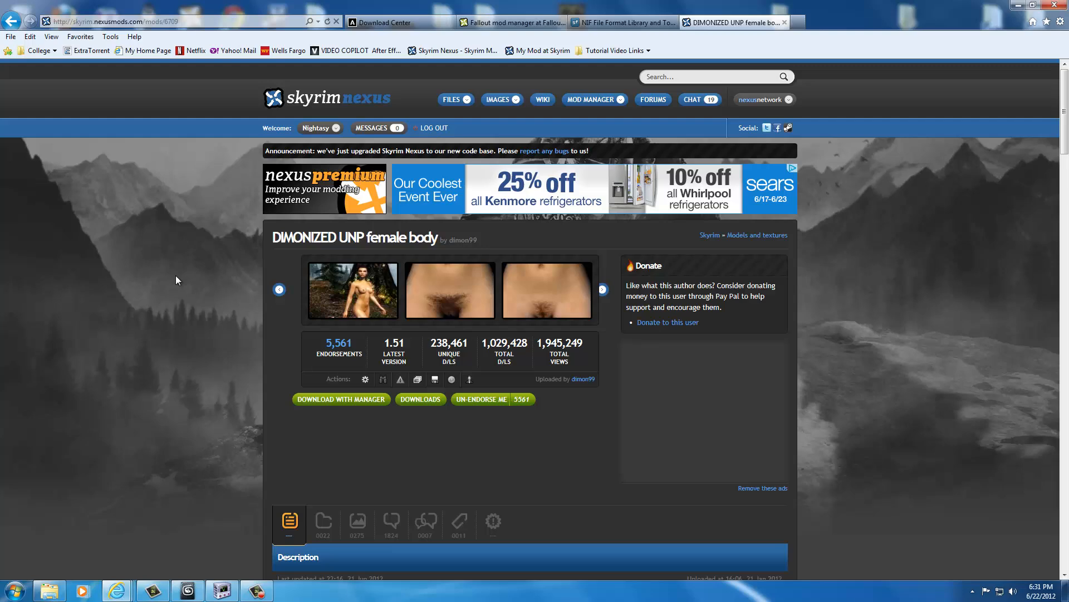
Scroll the DIMONIZED UNP female body page down to its description and features section
scroll("down", 3)
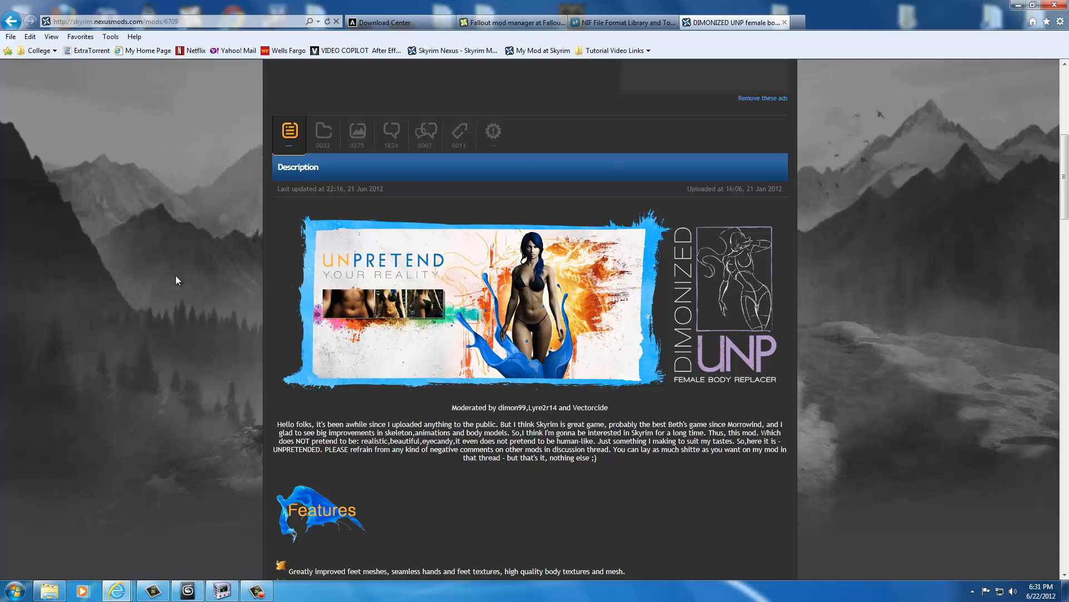
mouse_move(435, 103)
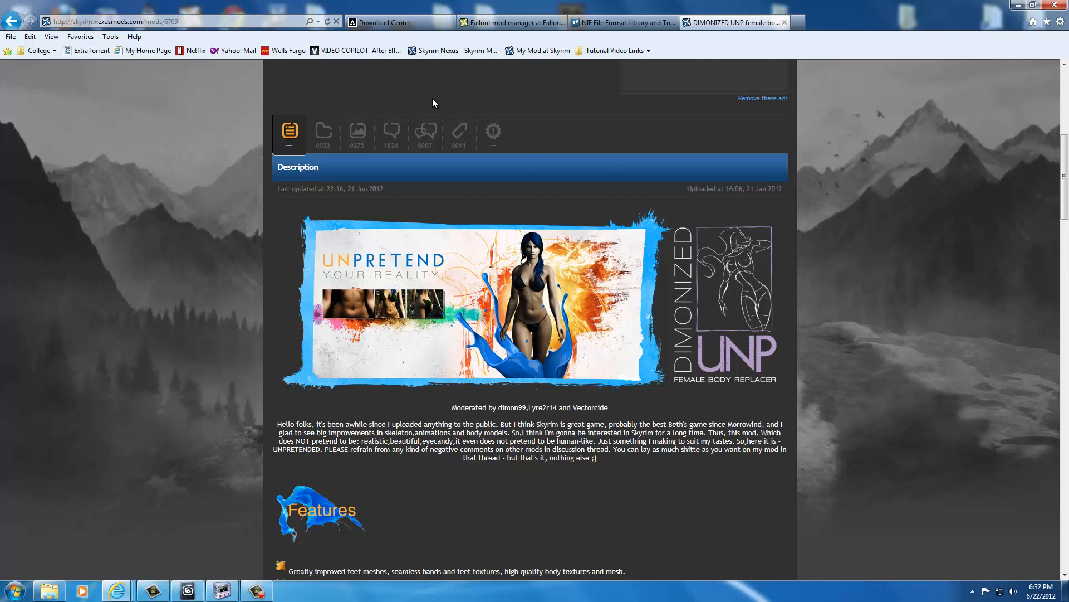
mouse_move(330, 104)
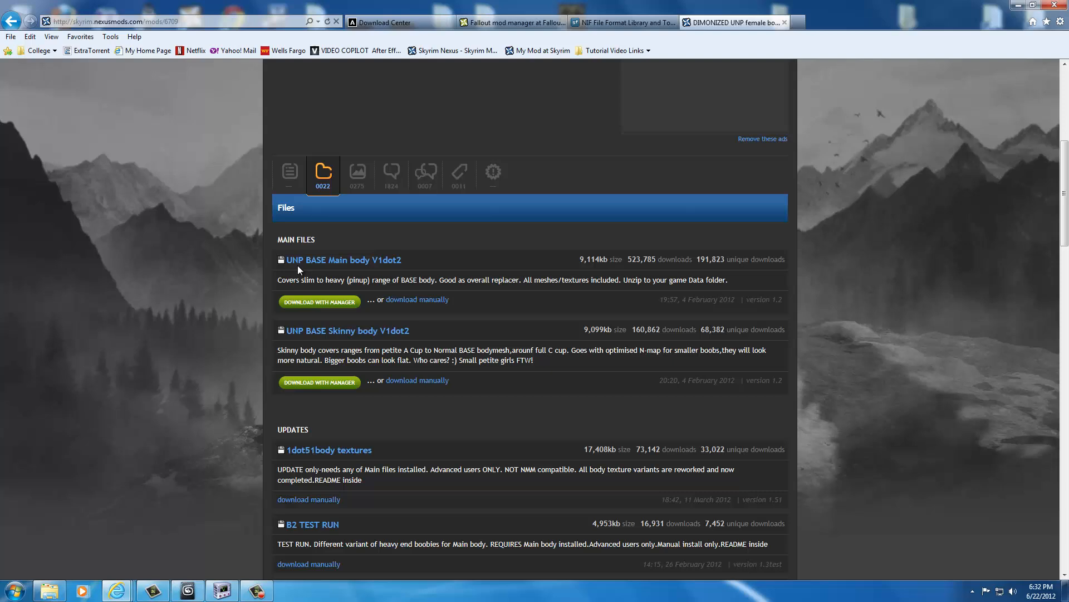
mouse_move(366, 272)
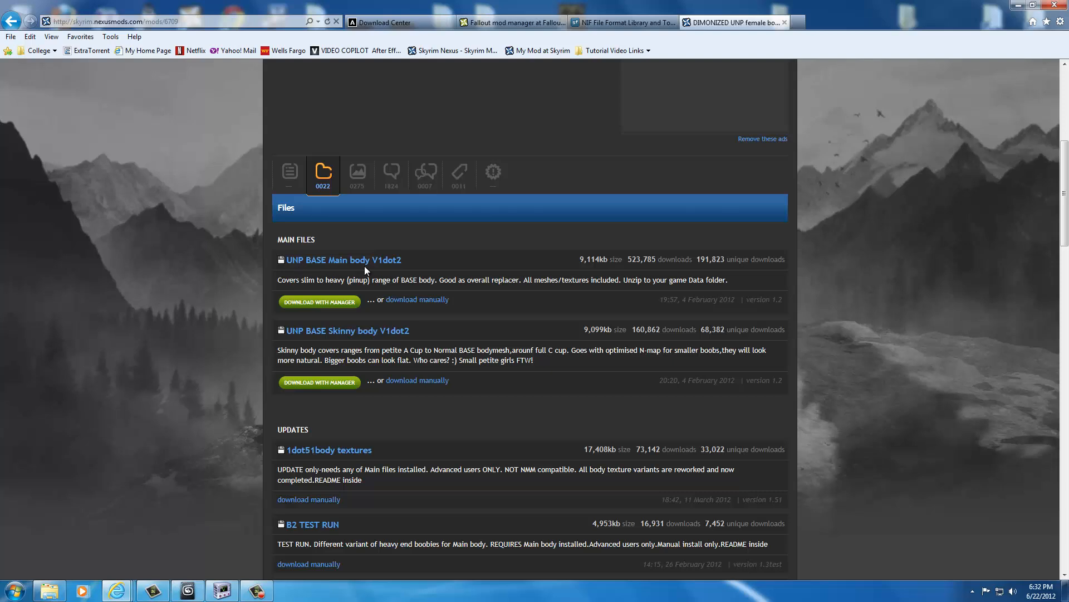
mouse_move(427, 272)
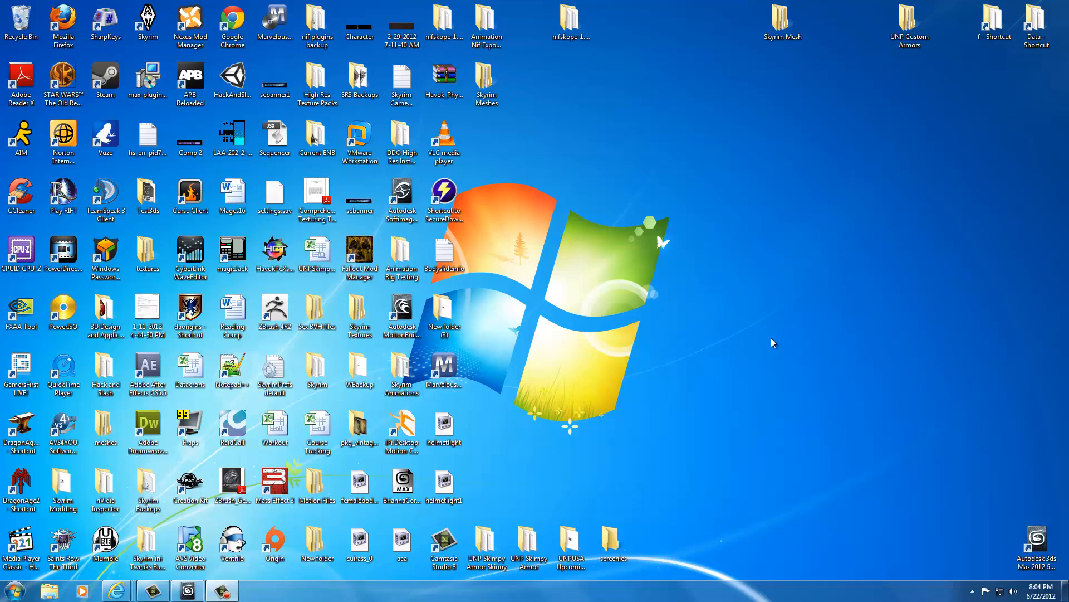
mouse_move(763, 358)
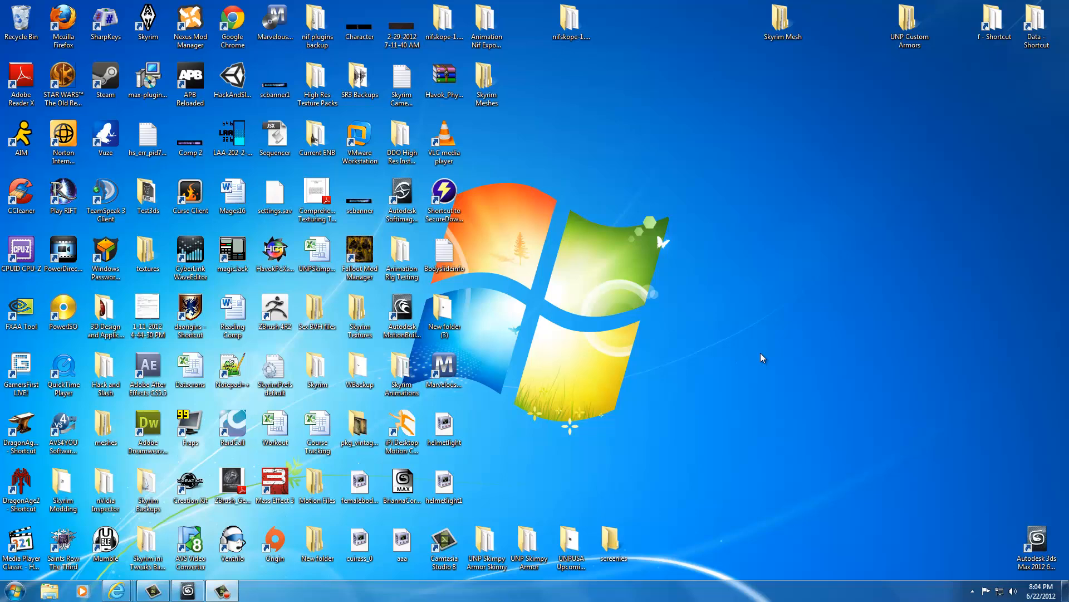
mouse_move(779, 59)
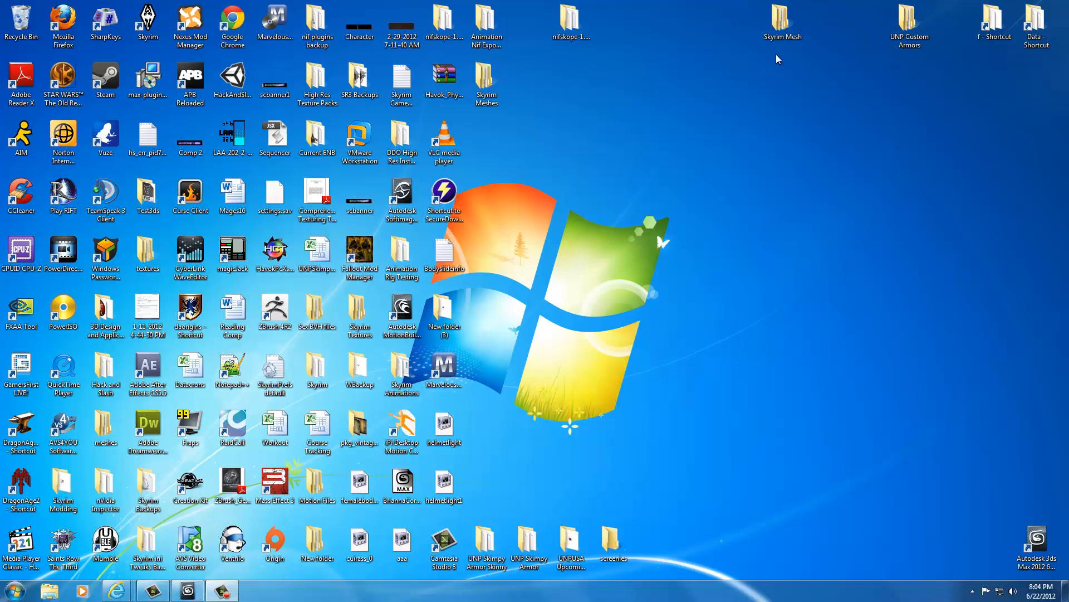
mouse_move(1031, 60)
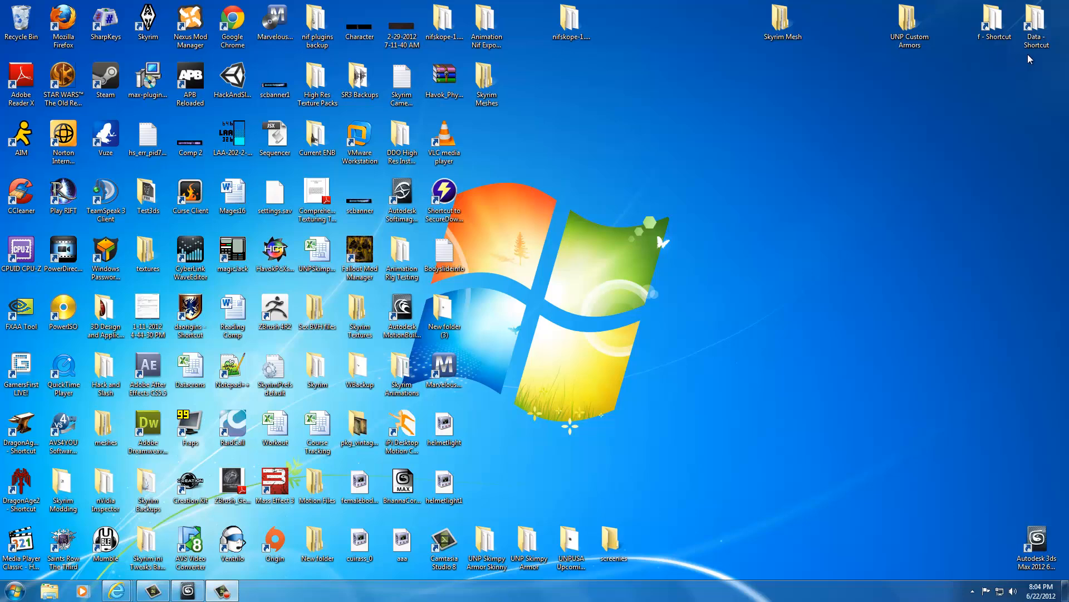
mouse_move(914, 60)
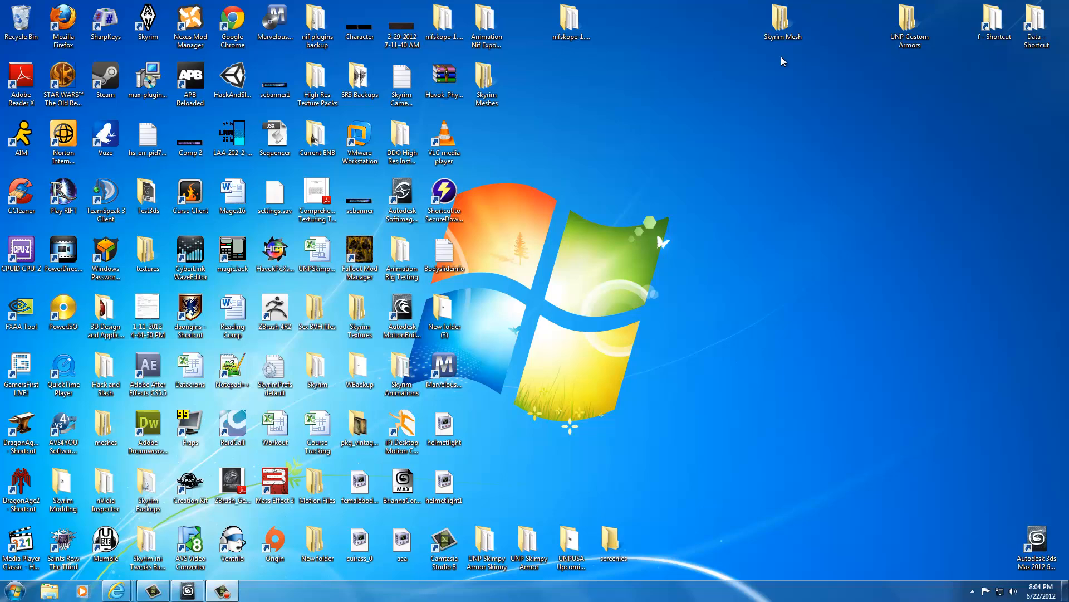
mouse_move(701, 237)
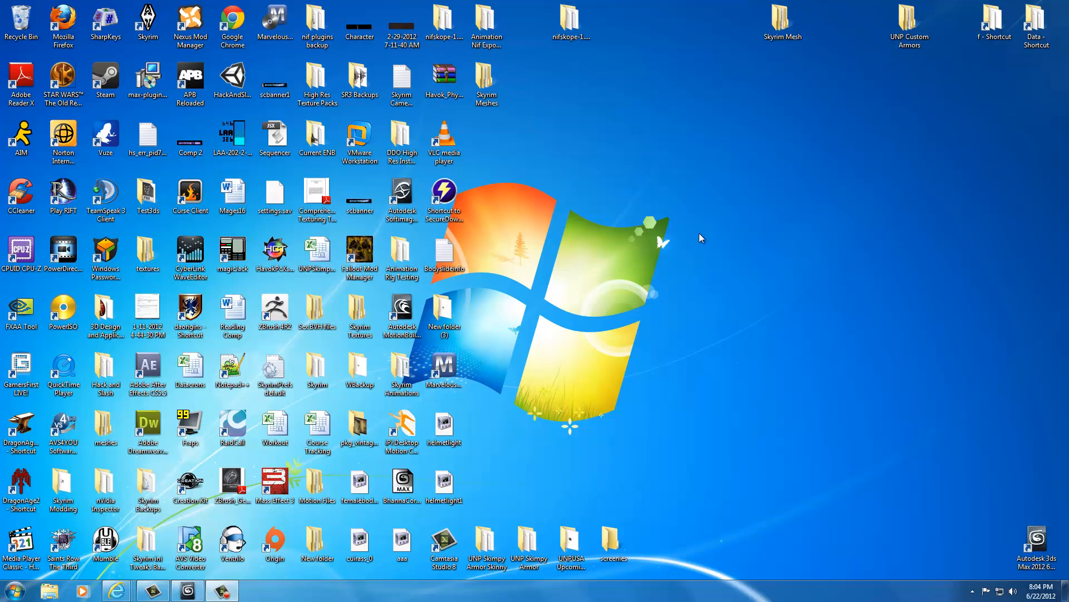
mouse_move(710, 254)
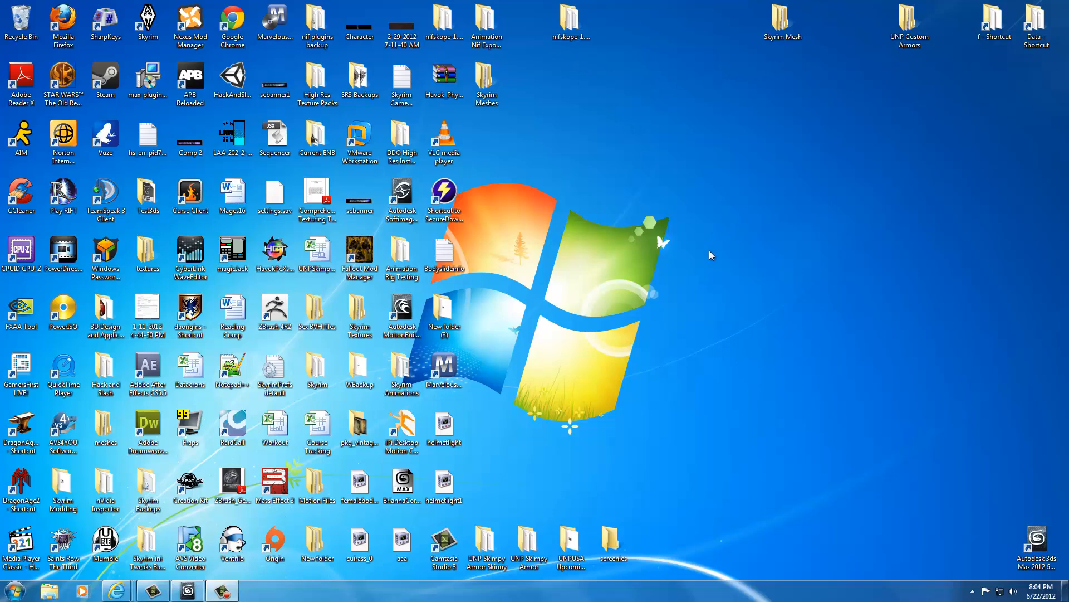